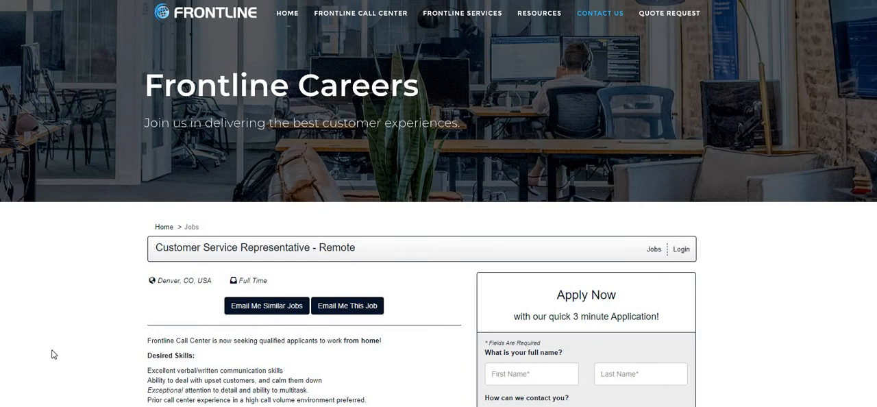
scroll(down, 3)
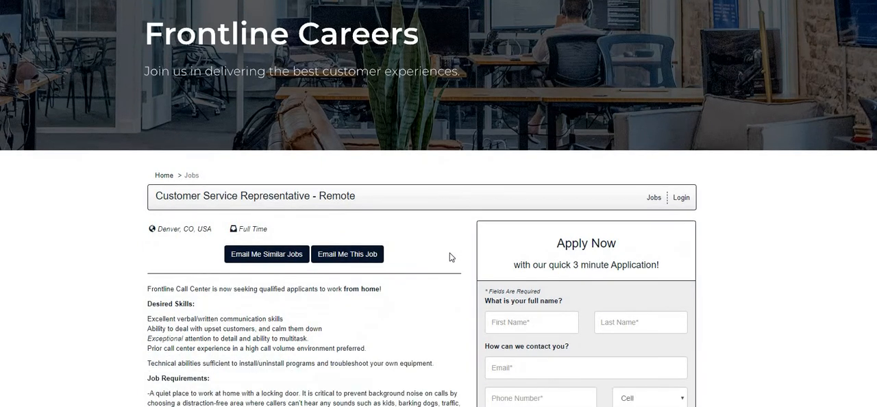
scroll(down, 3)
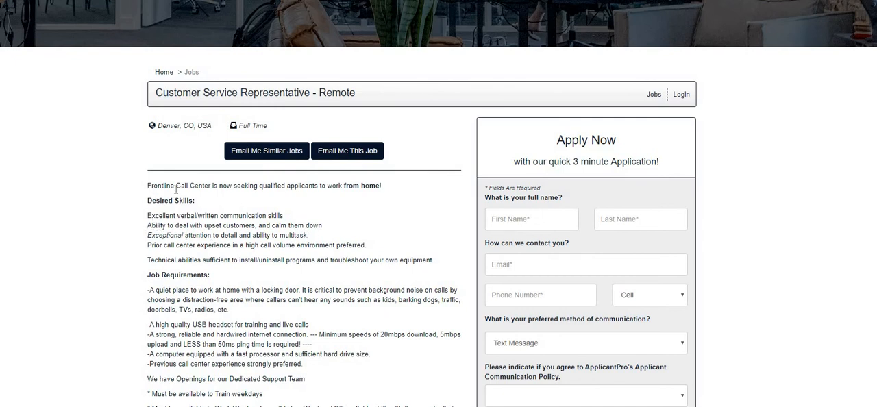
mouse_move(388, 220)
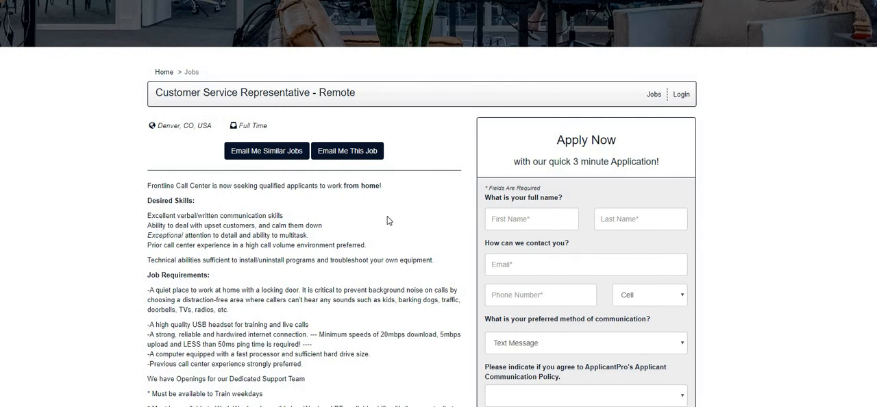
mouse_move(440, 215)
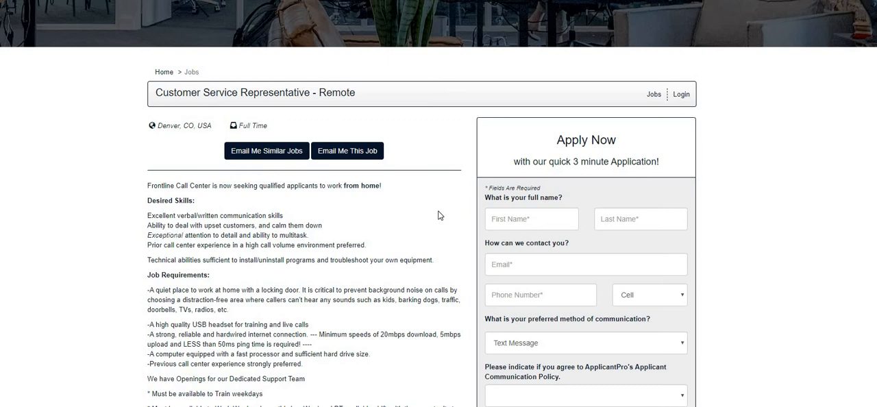
mouse_move(408, 231)
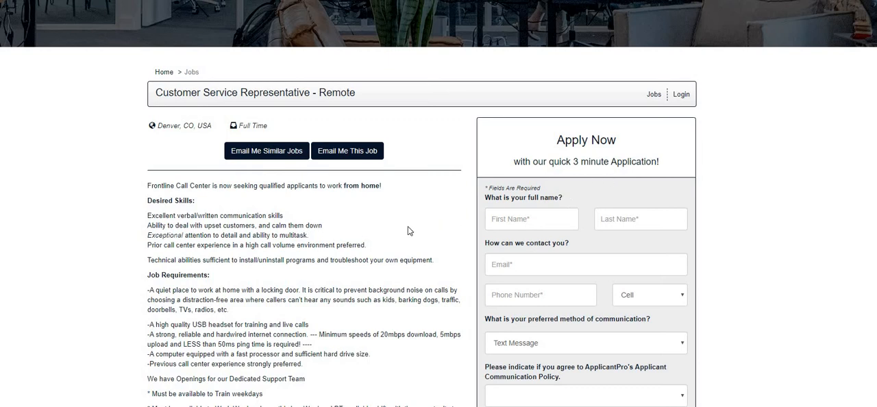
mouse_move(403, 231)
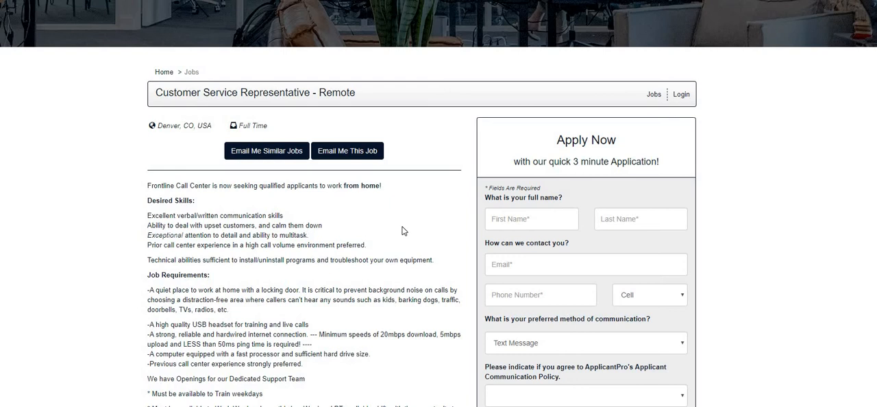
mouse_move(430, 233)
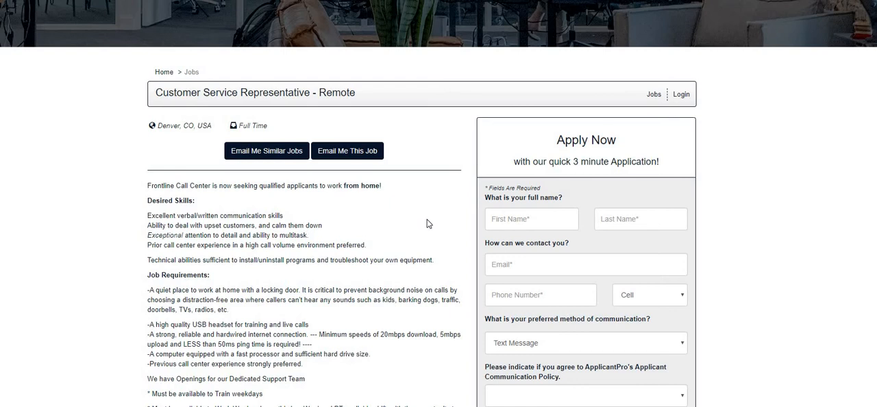
scroll(down, 3)
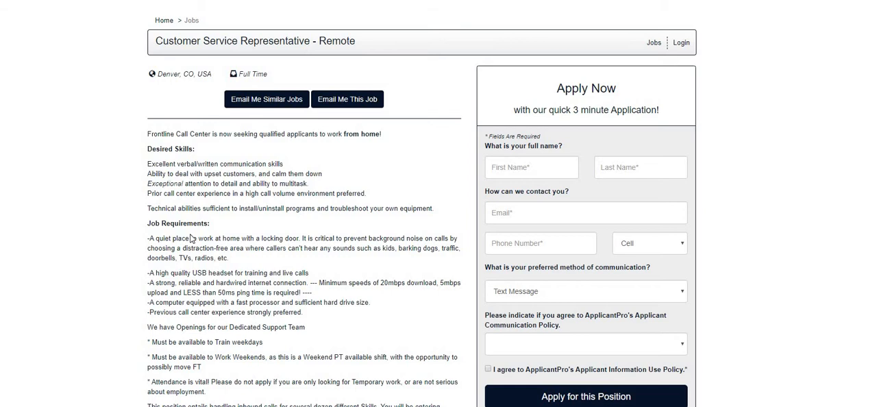
mouse_move(99, 249)
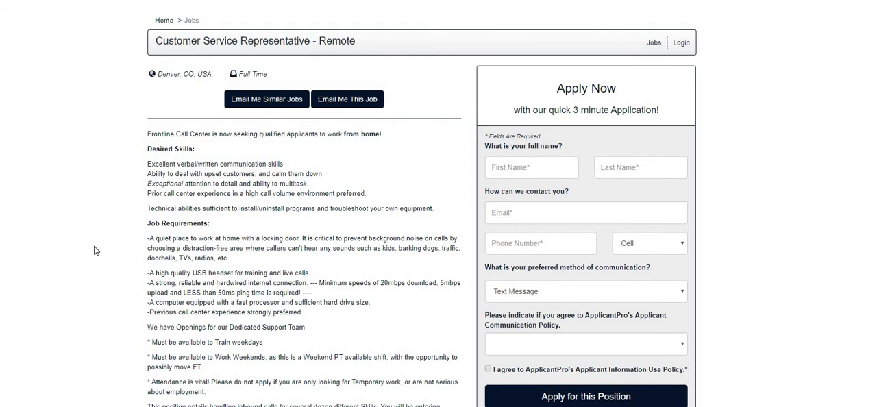
mouse_move(92, 241)
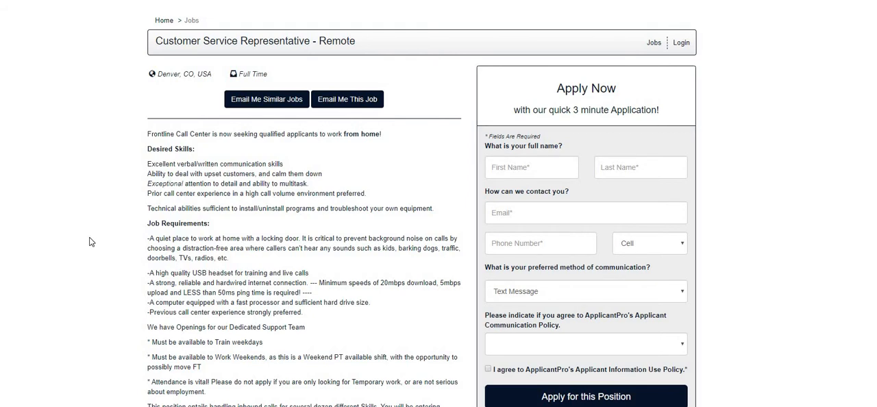
scroll(down, 3)
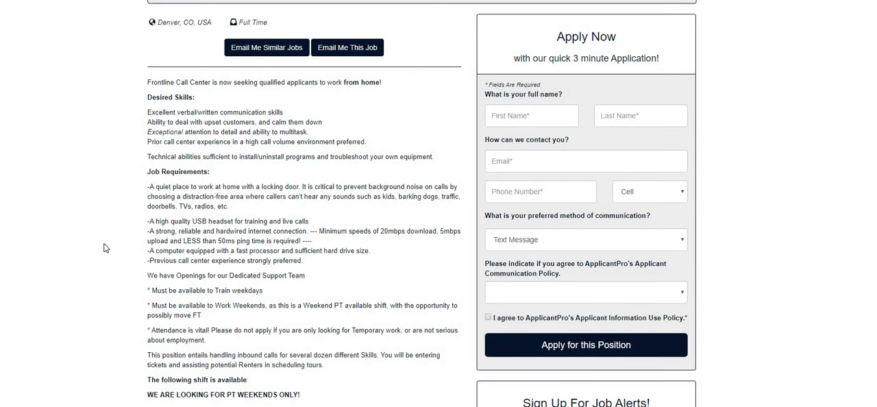
scroll(down, 3)
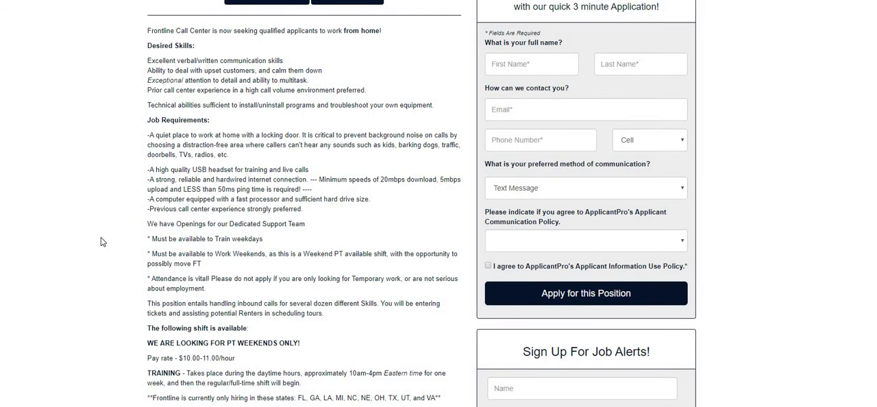
scroll(down, 3)
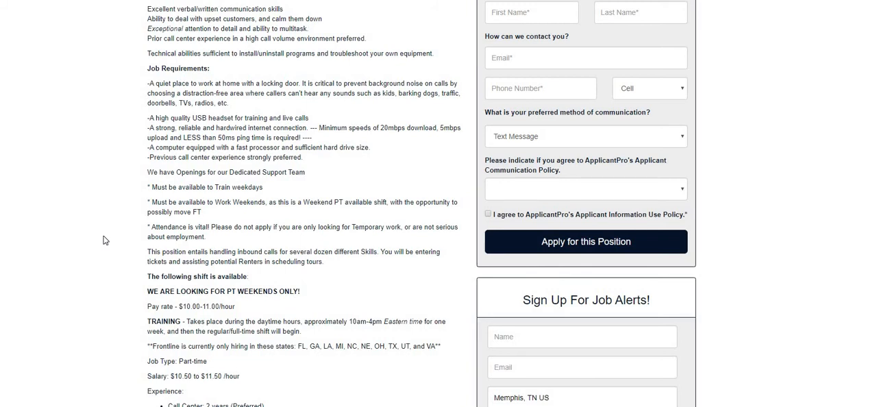
scroll(down, 3)
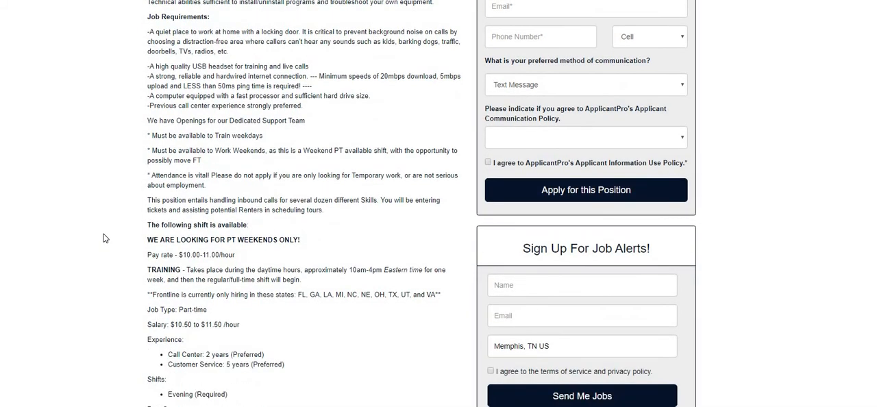
mouse_move(301, 321)
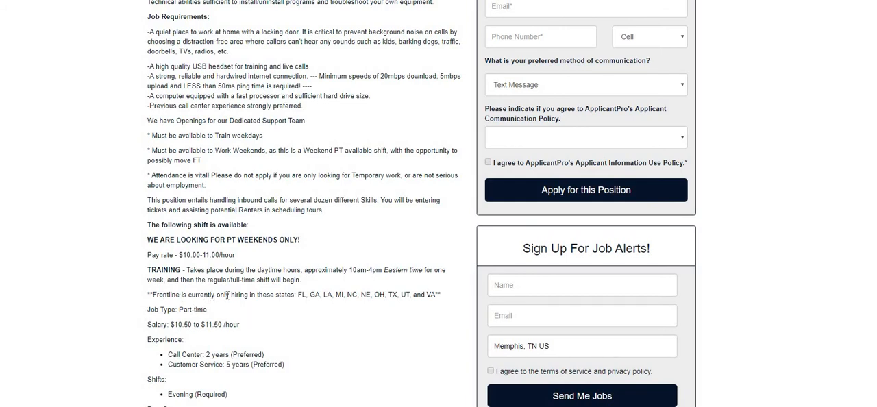
mouse_move(299, 315)
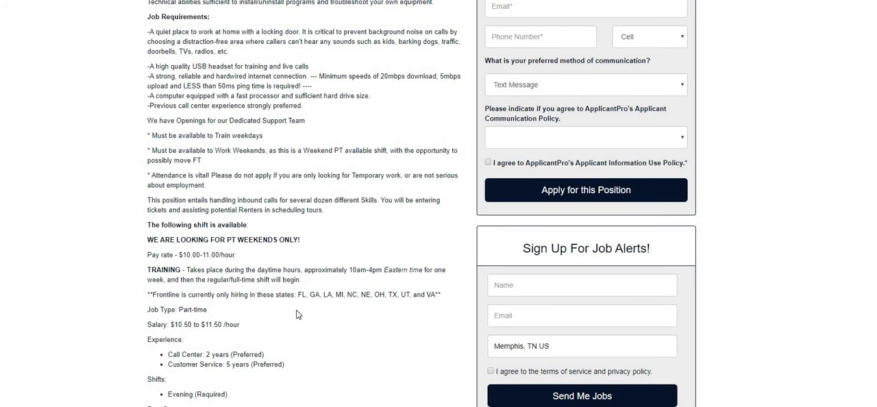
scroll(down, 3)
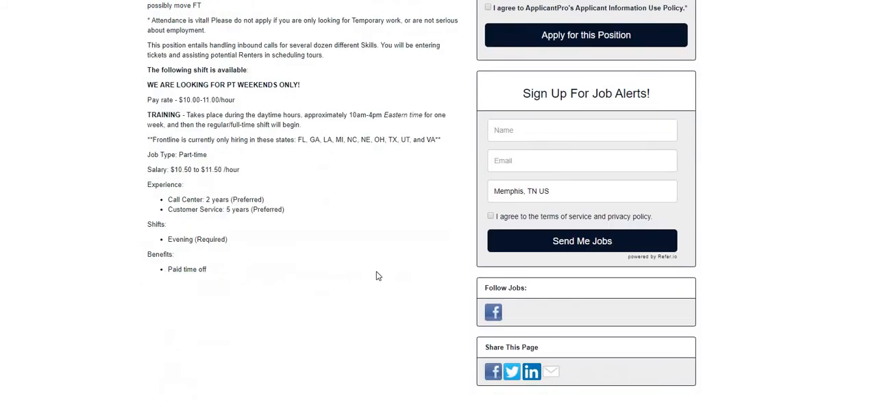
mouse_move(375, 282)
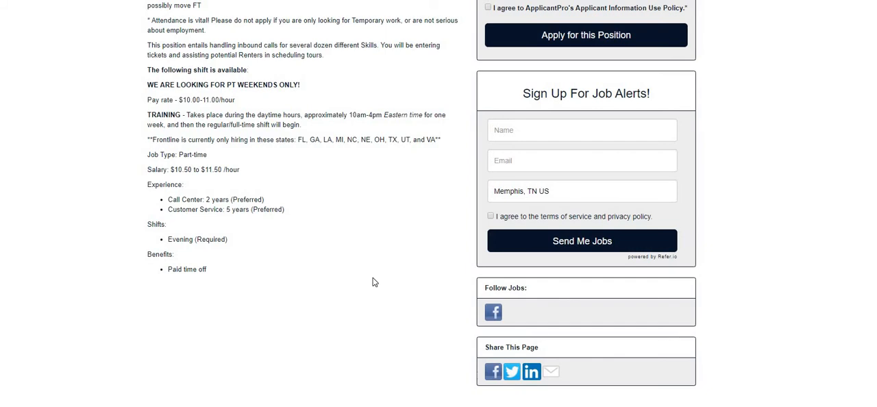
mouse_move(345, 282)
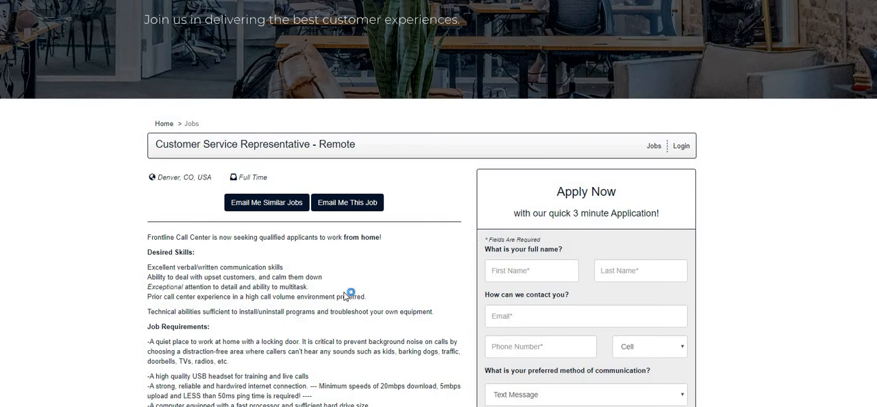
mouse_move(351, 296)
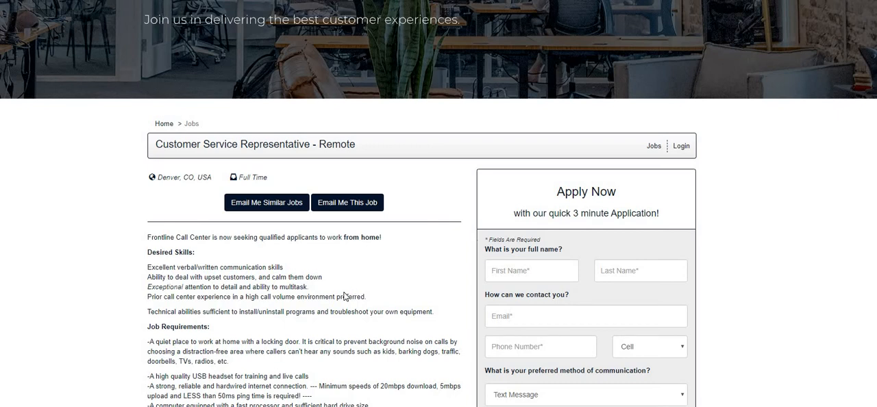